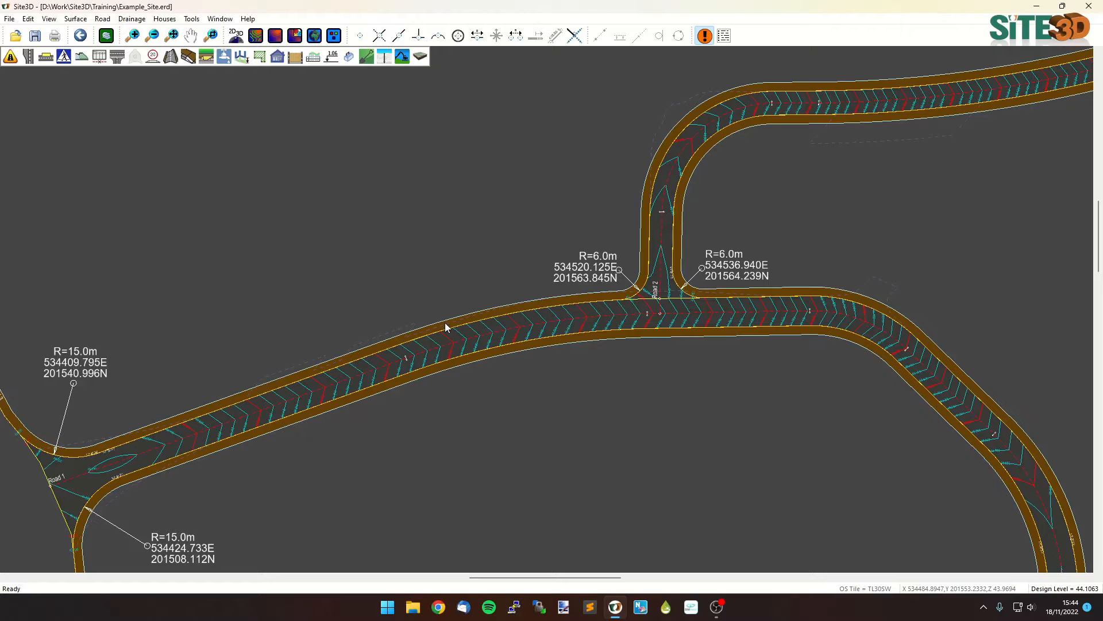
mouse_move(771, 344)
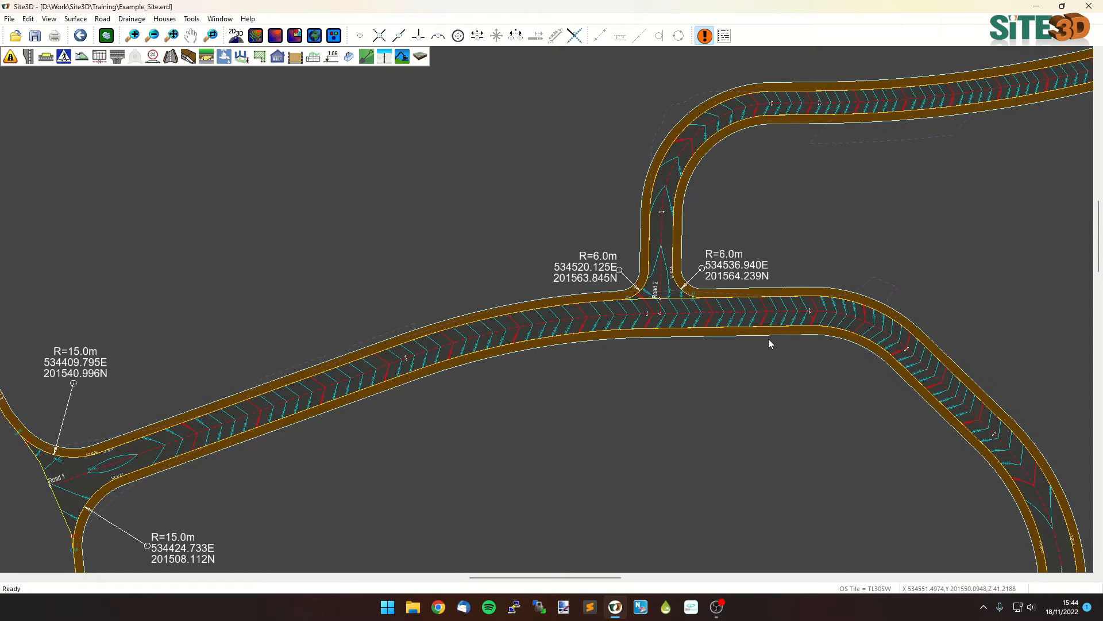
mouse_move(65, 507)
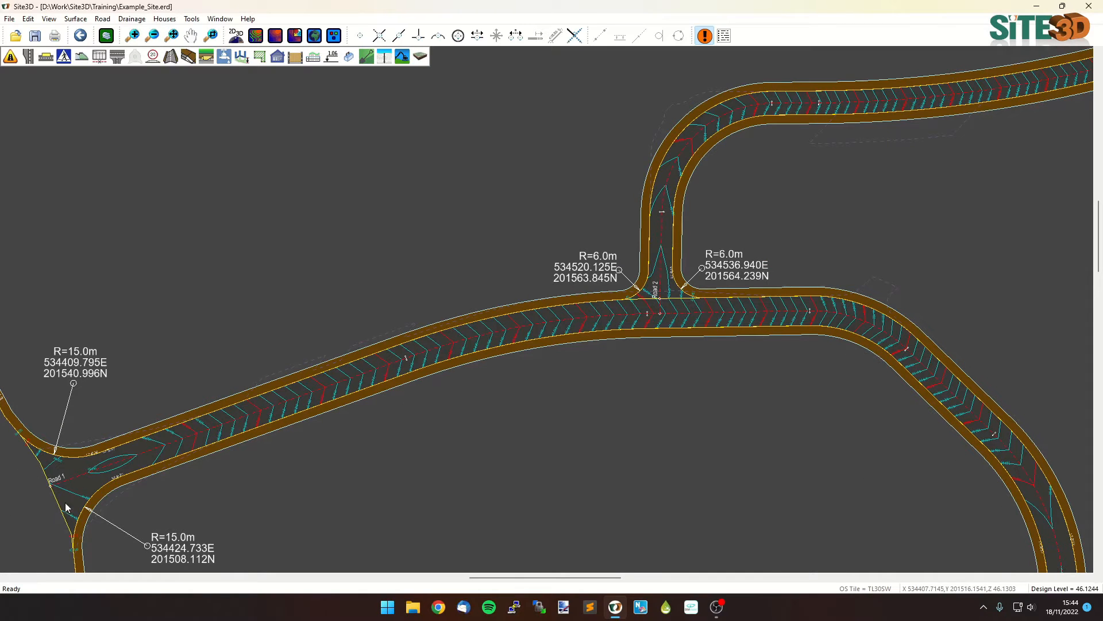
mouse_move(176, 447)
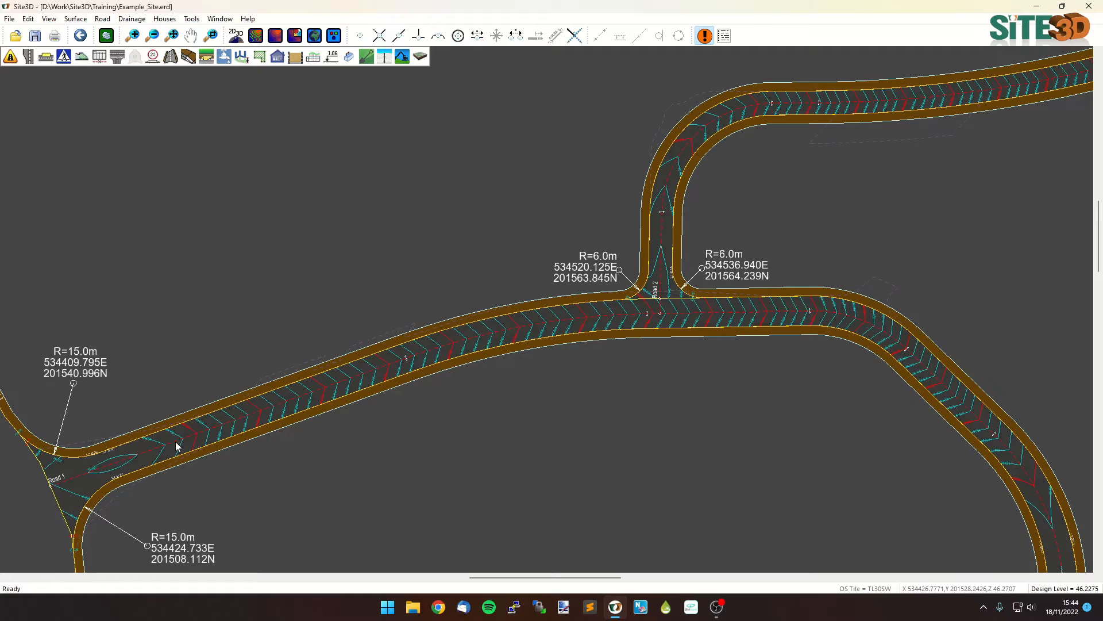
Turn on the polyline display to show dashed widening outlines along the roads
left_click(332, 36)
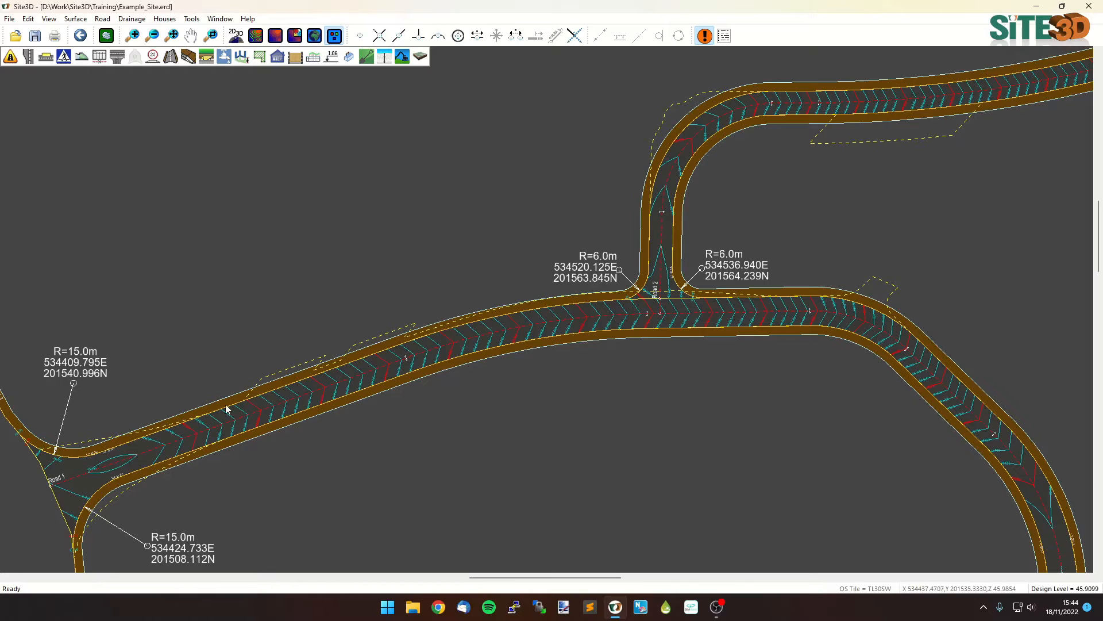
mouse_move(811, 283)
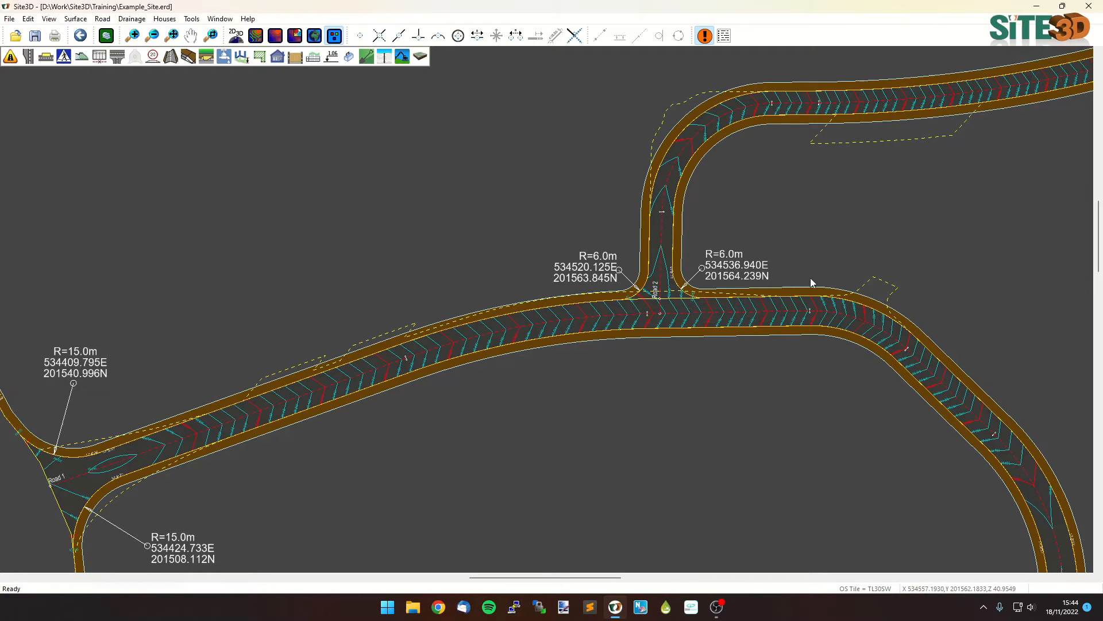
mouse_move(126, 420)
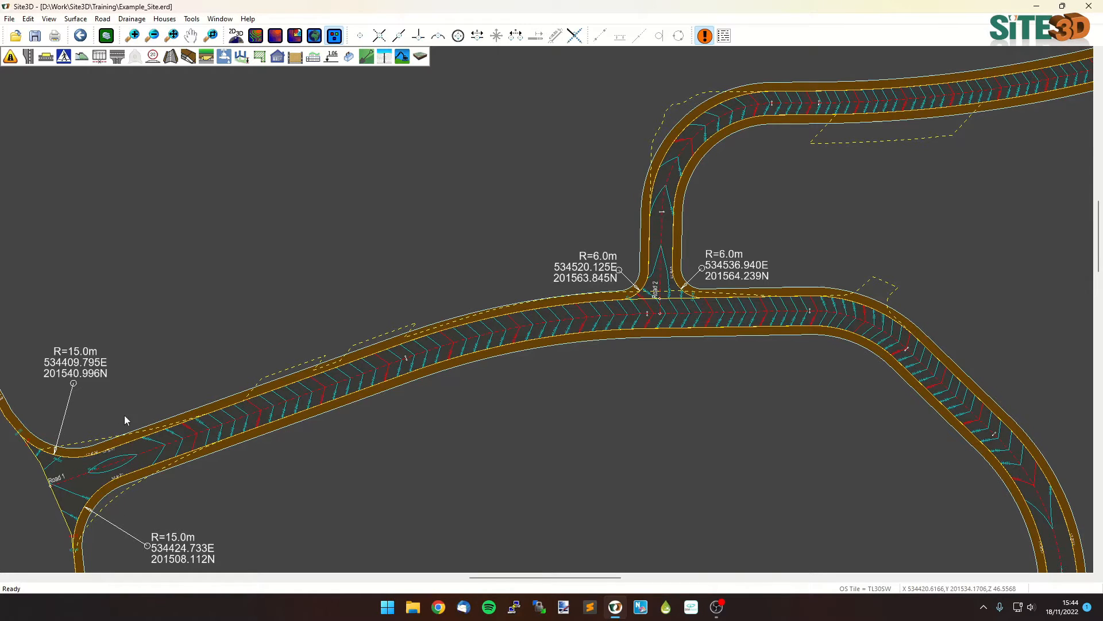
mouse_move(756, 117)
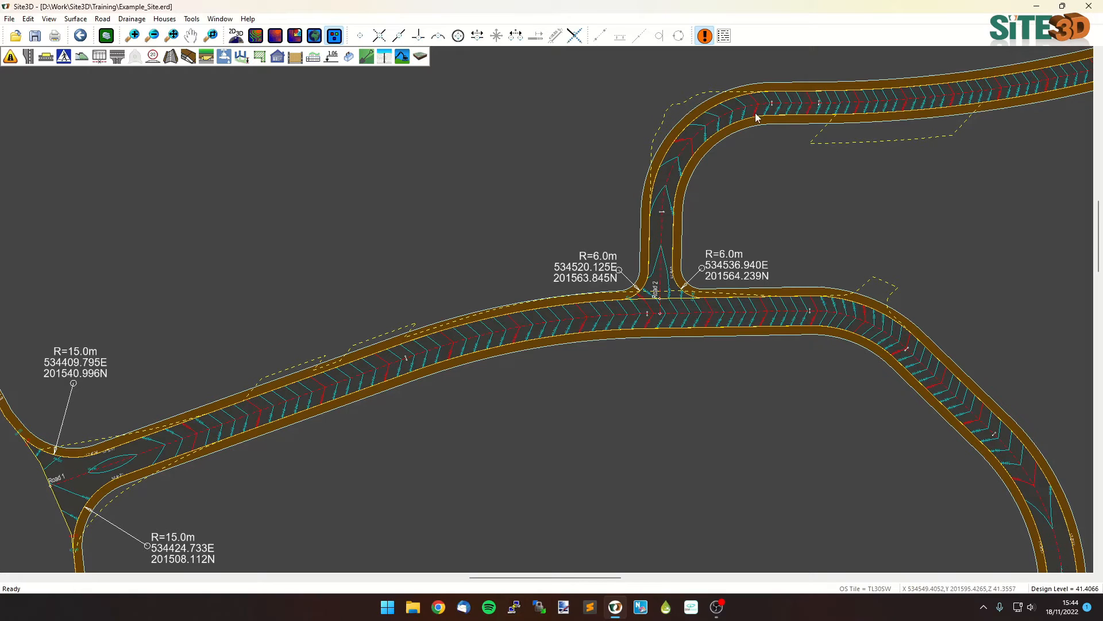
mouse_move(871, 139)
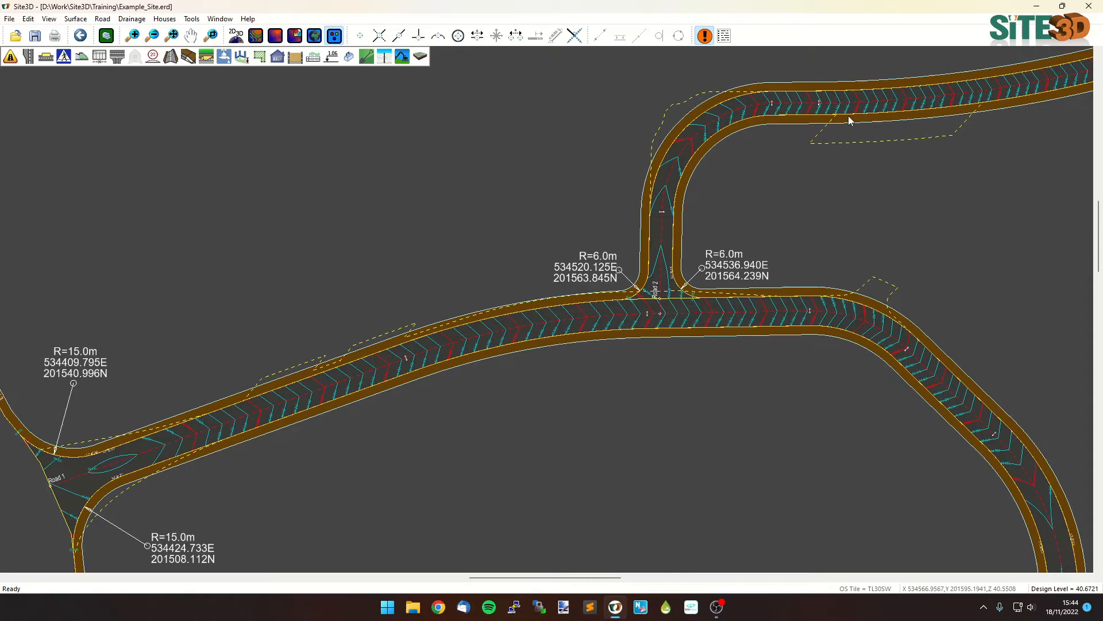
mouse_move(292, 420)
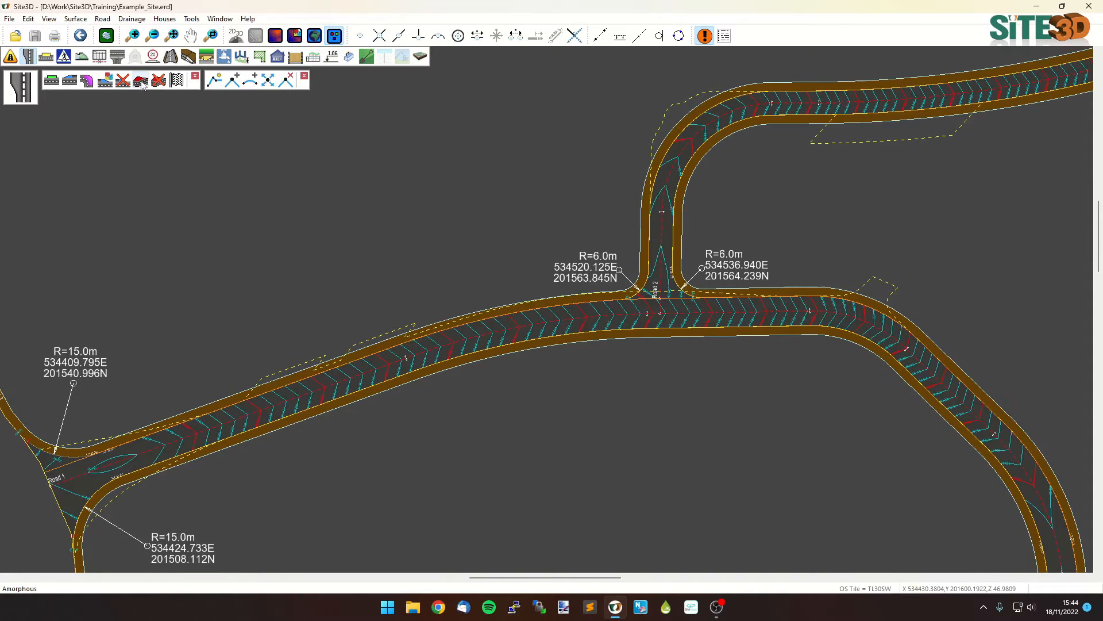
Widen the main road channel from the dashed polylines along the road and junction bend
left_click(139, 80)
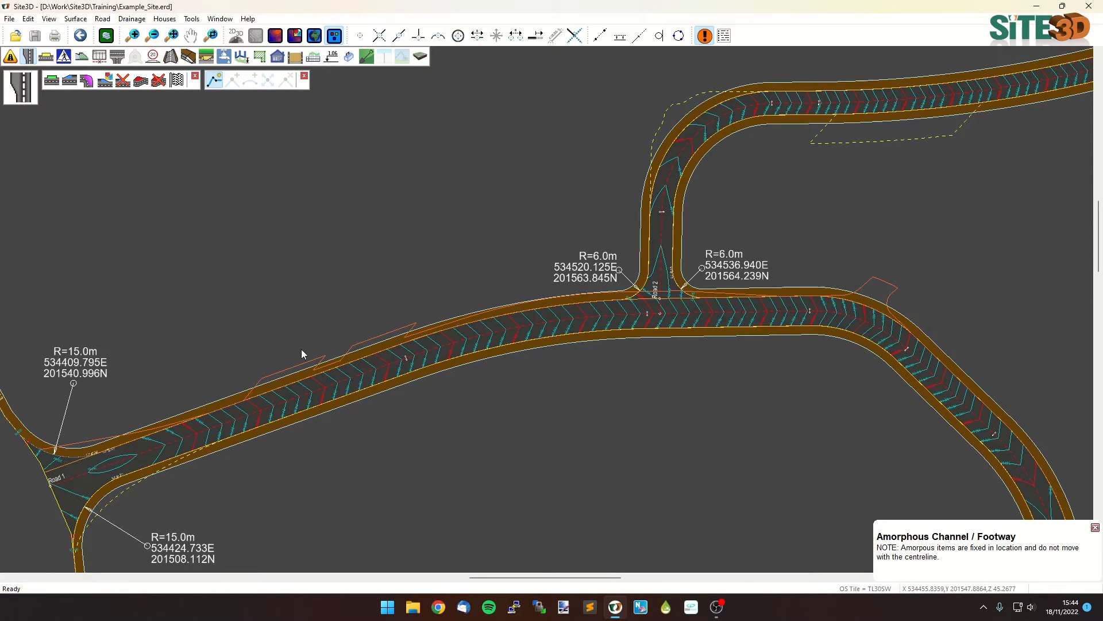
mouse_move(296, 354)
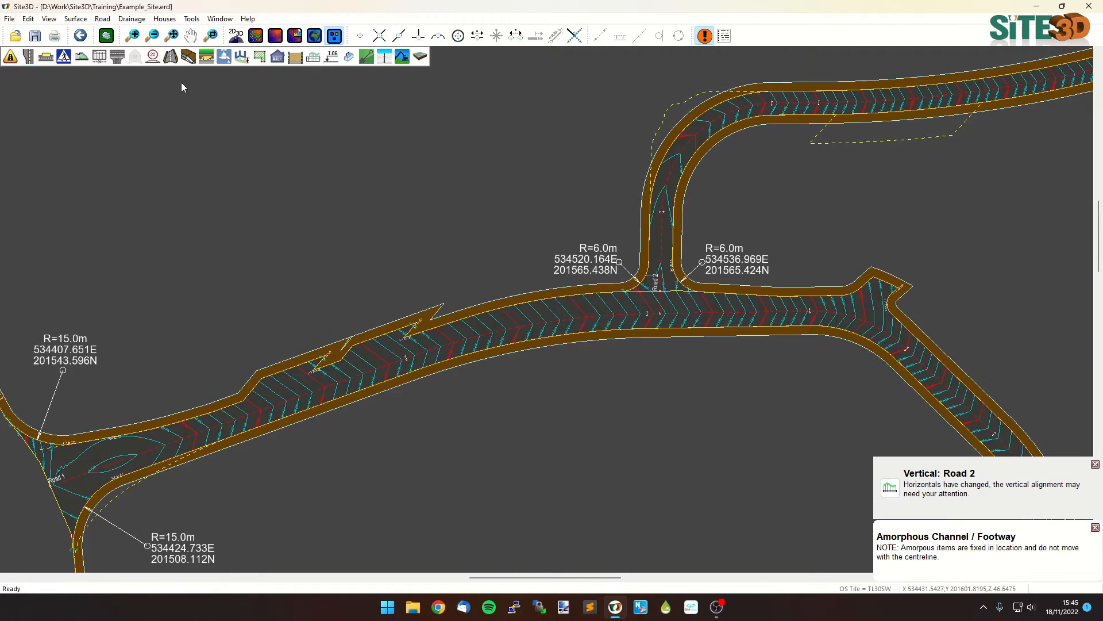
mouse_move(510, 358)
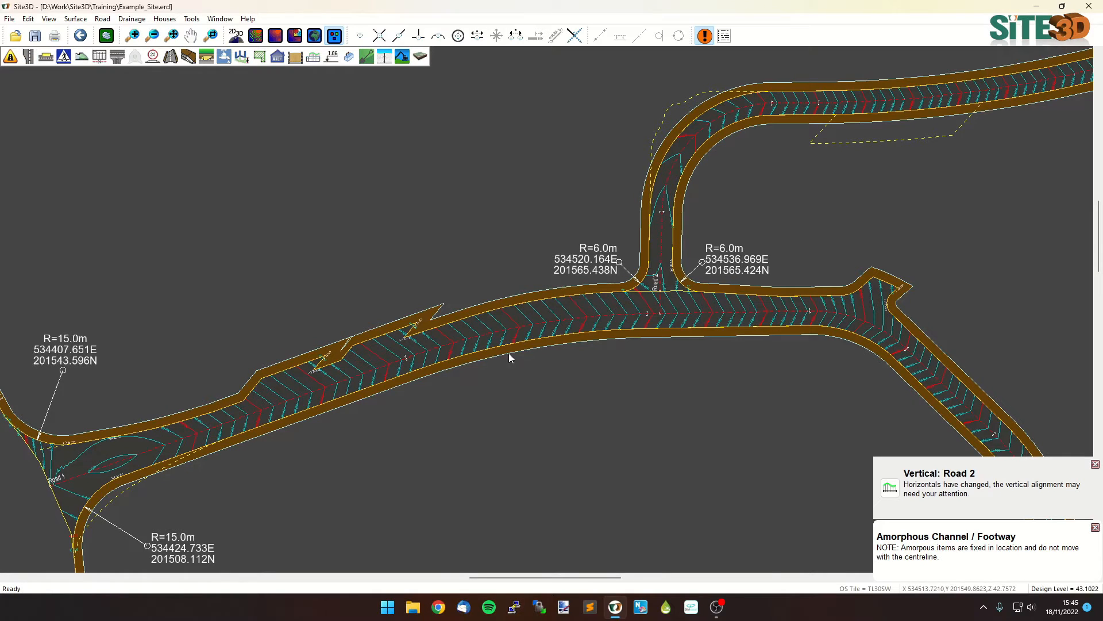
mouse_move(128, 436)
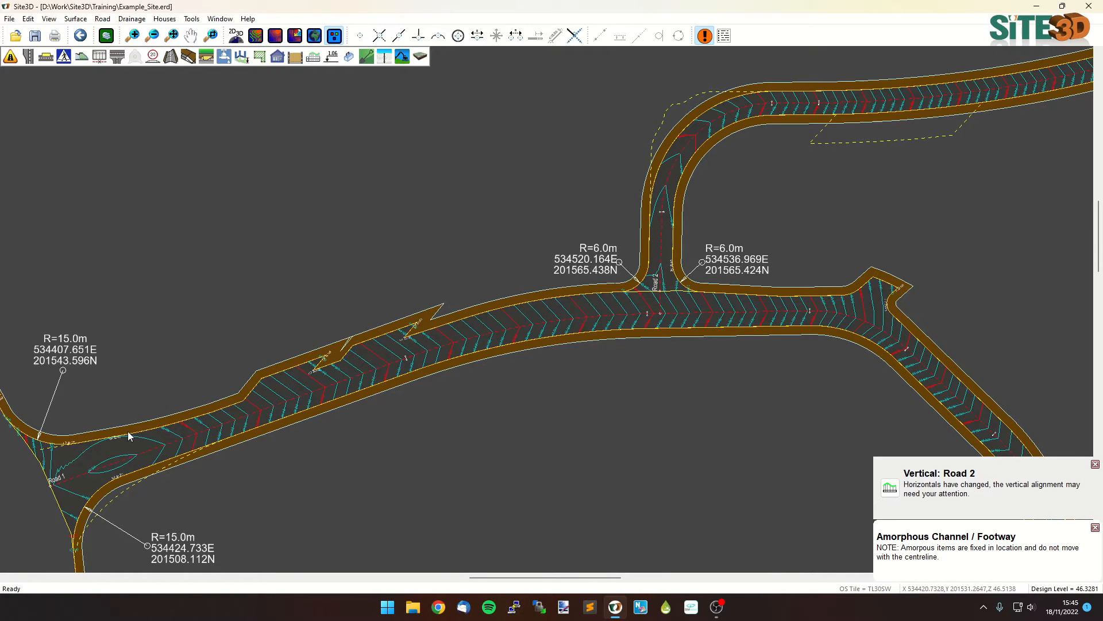
mouse_move(855, 307)
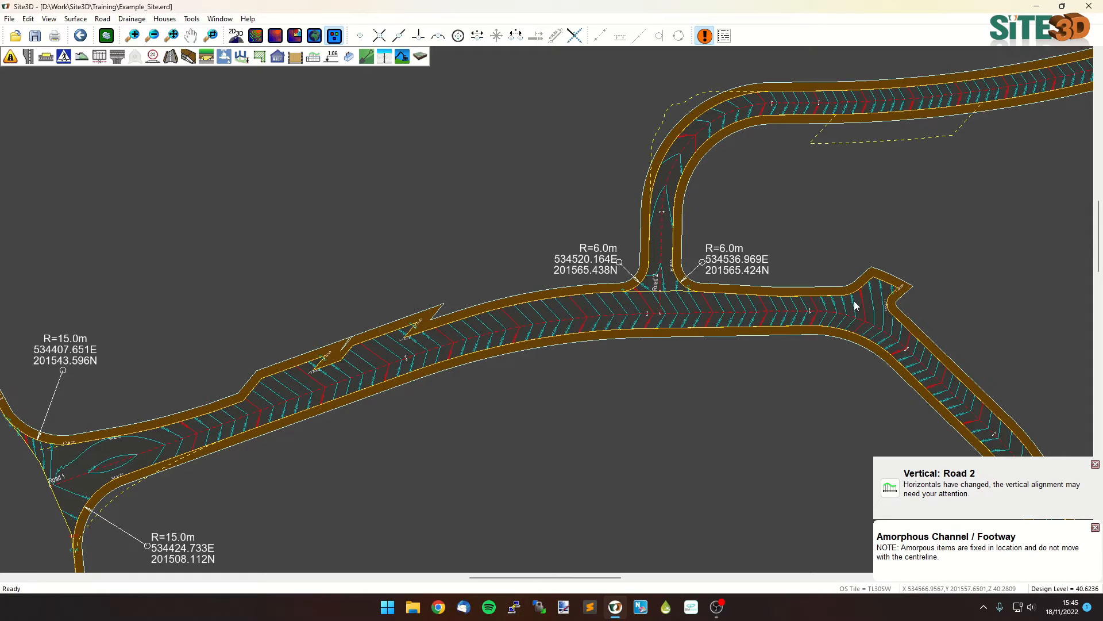
mouse_move(686, 266)
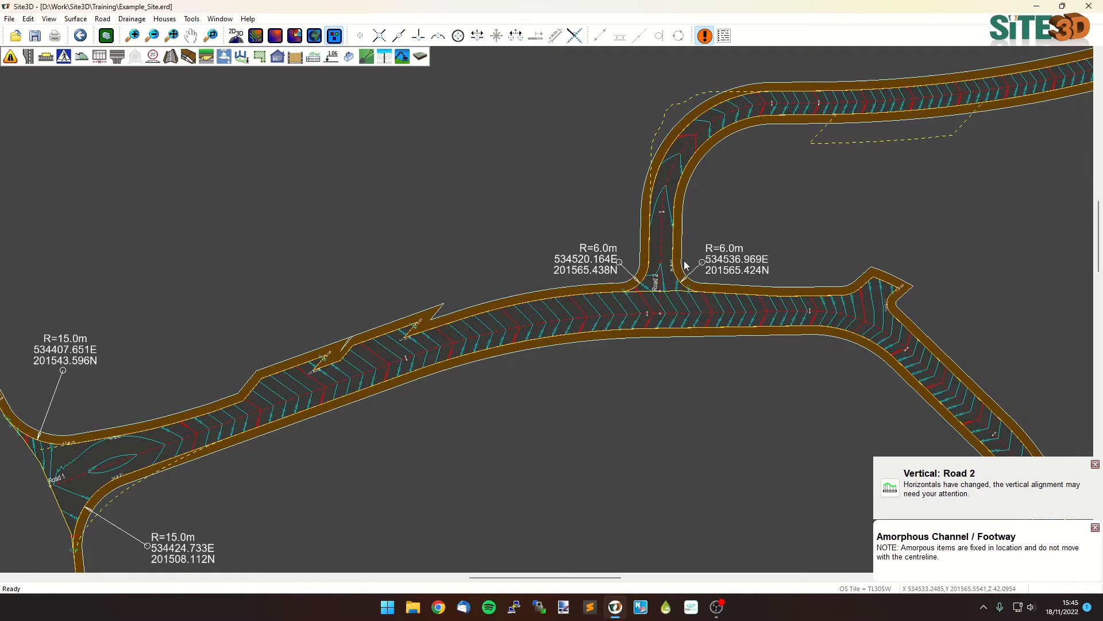
mouse_move(1003, 494)
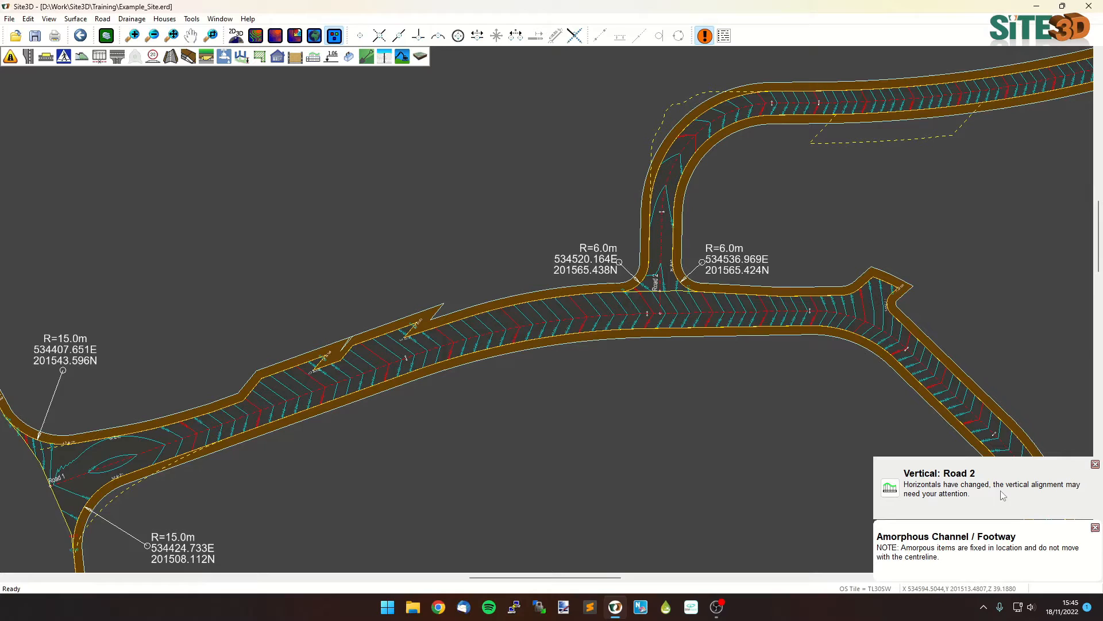
Add a widening to the main road channel at the Road 1 and Road 3 junction
left_click(1094, 527)
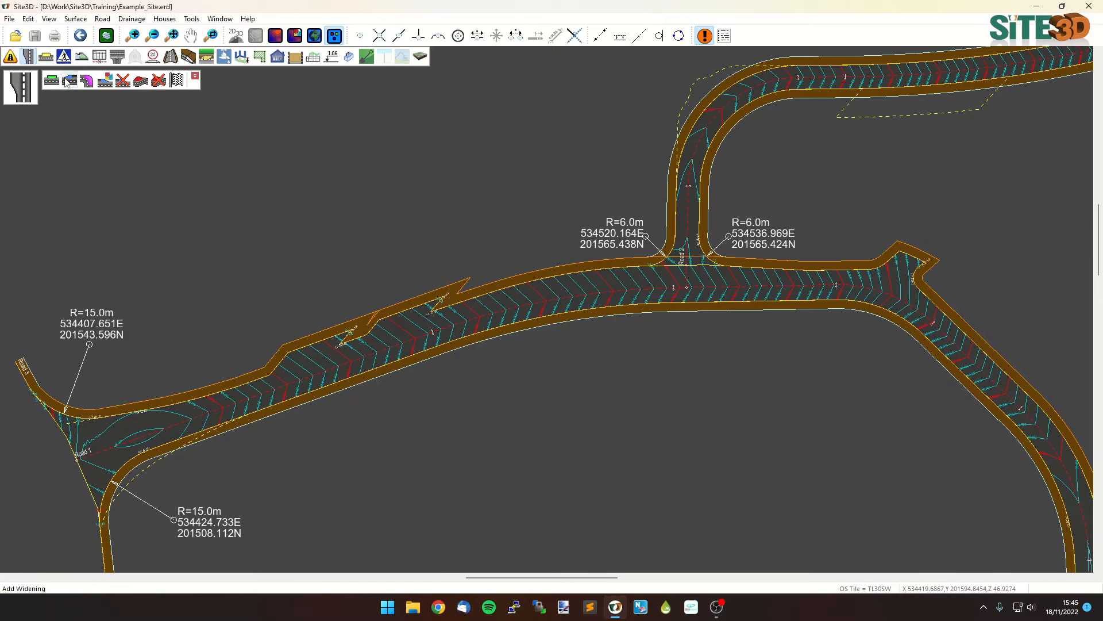
left_click(400, 35)
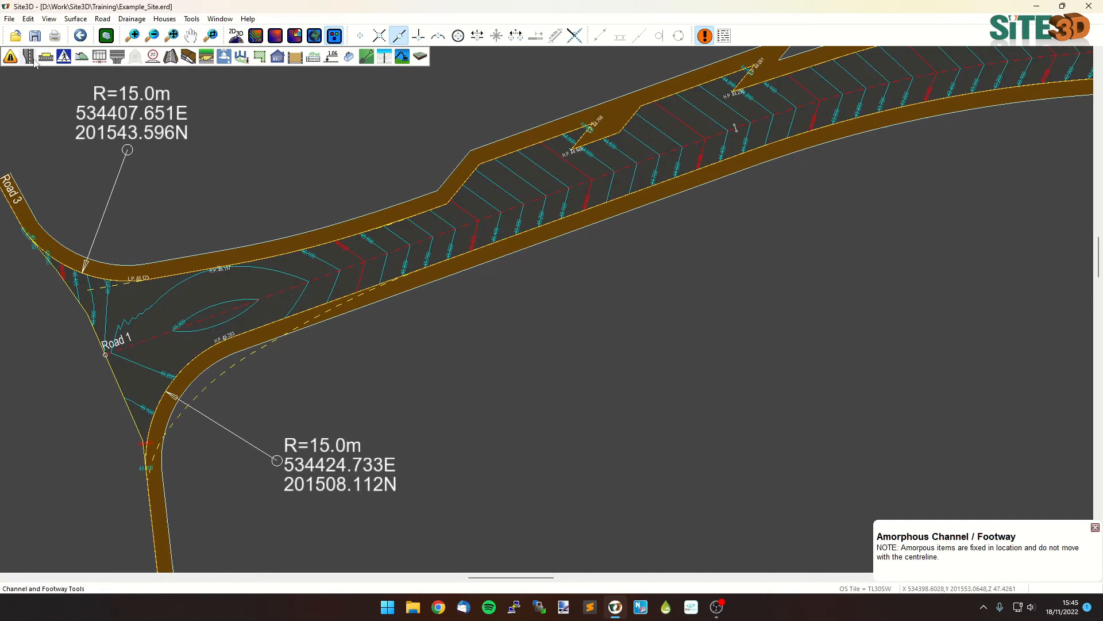
left_click(28, 57)
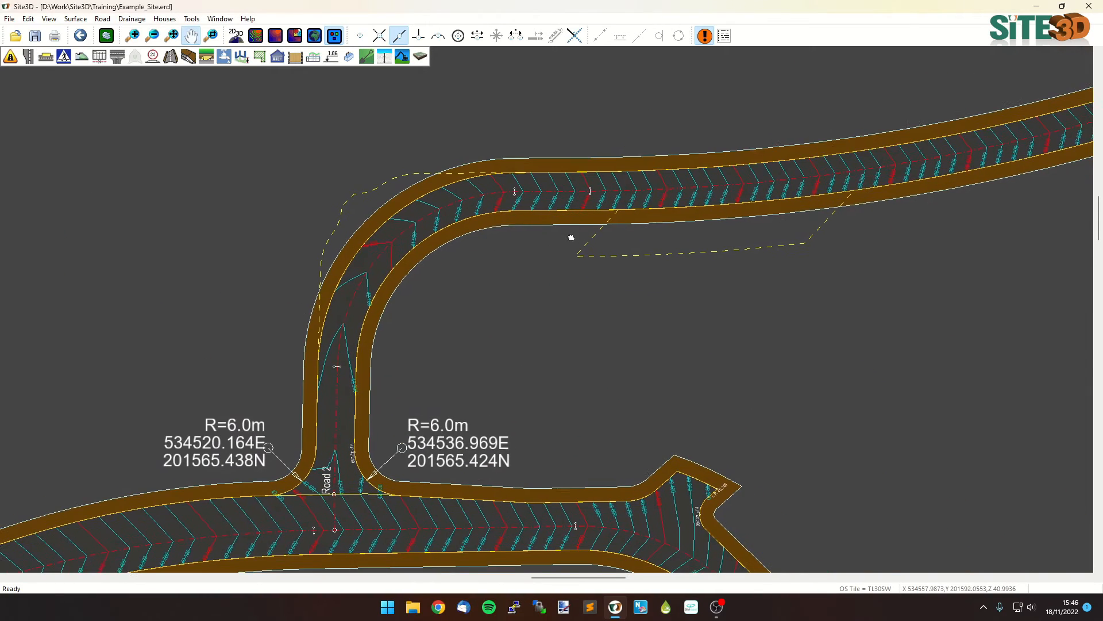
mouse_move(45, 56)
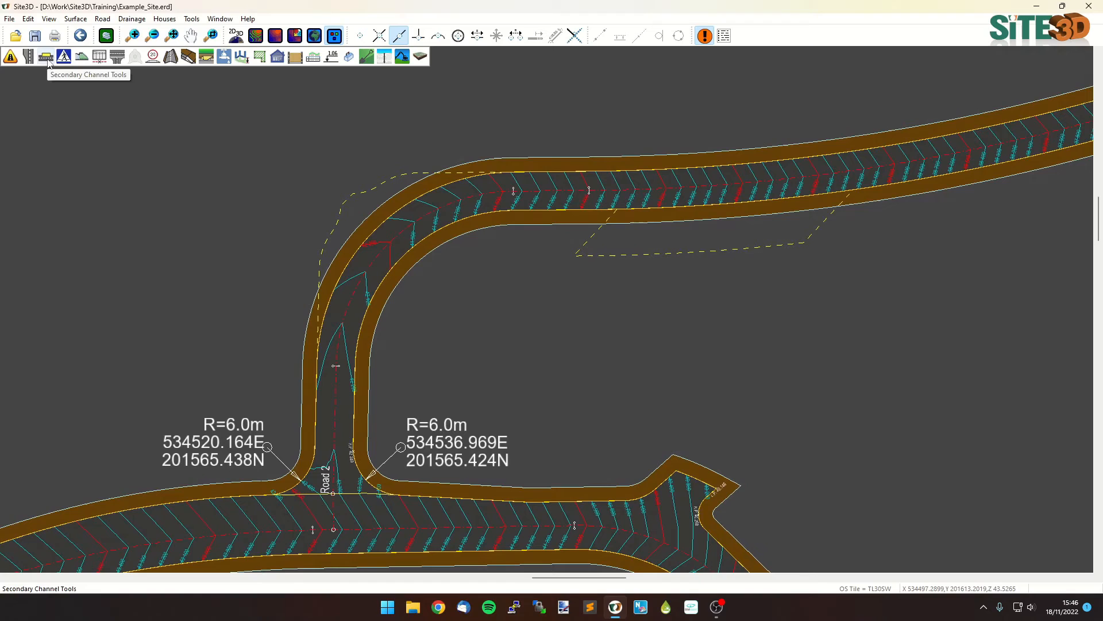
Create a secondary channel from the road channel, widened along Road 2's outer-bend polyline
left_click(44, 56)
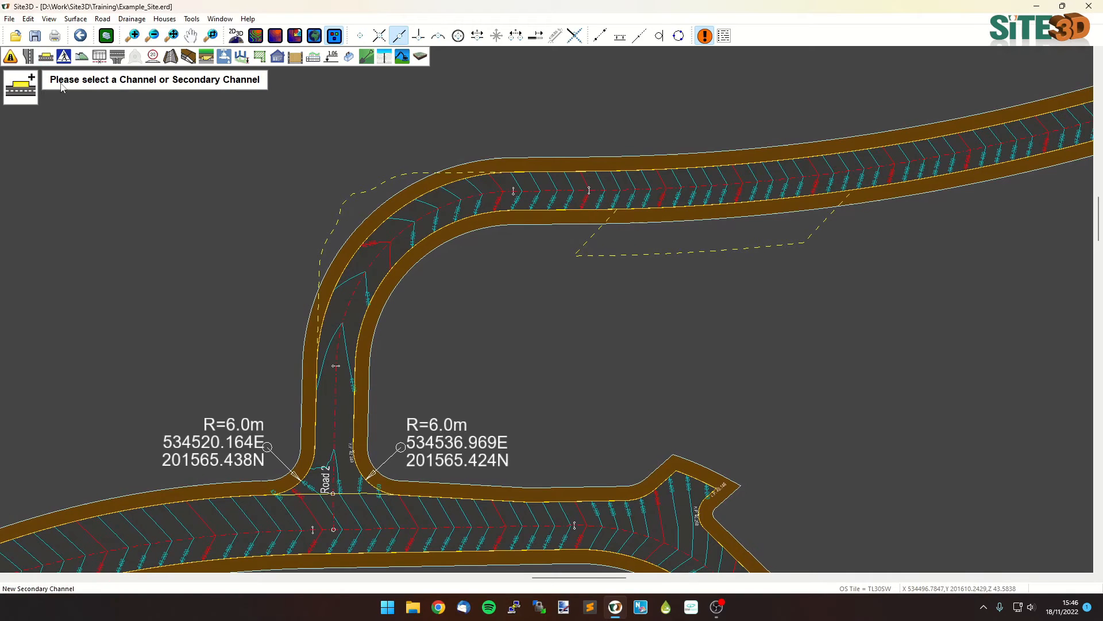
left_click(384, 225)
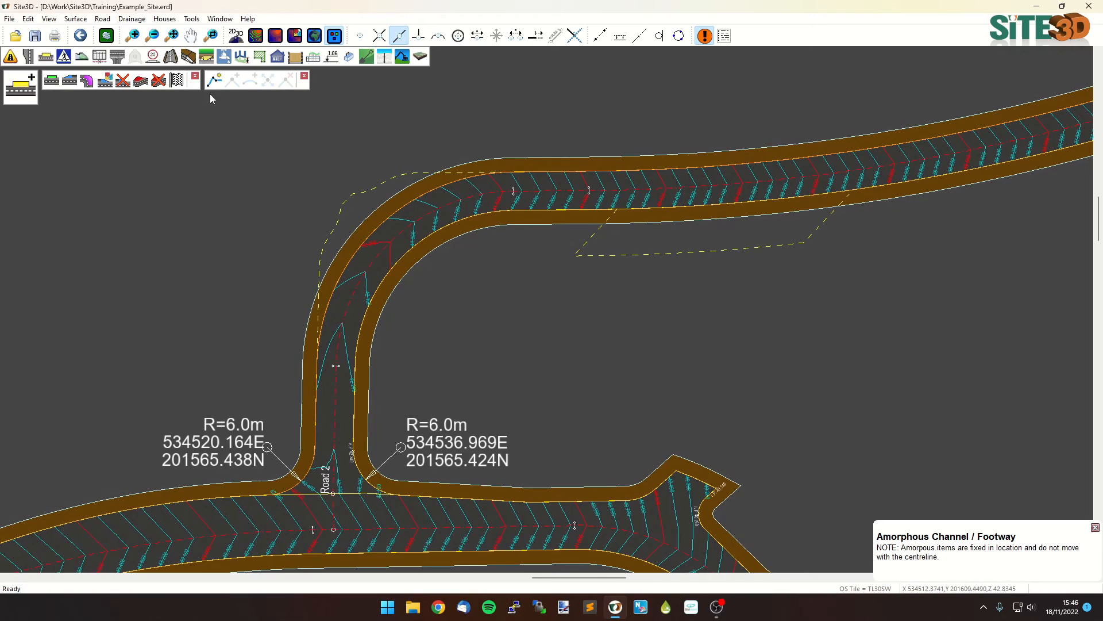
left_click(213, 79)
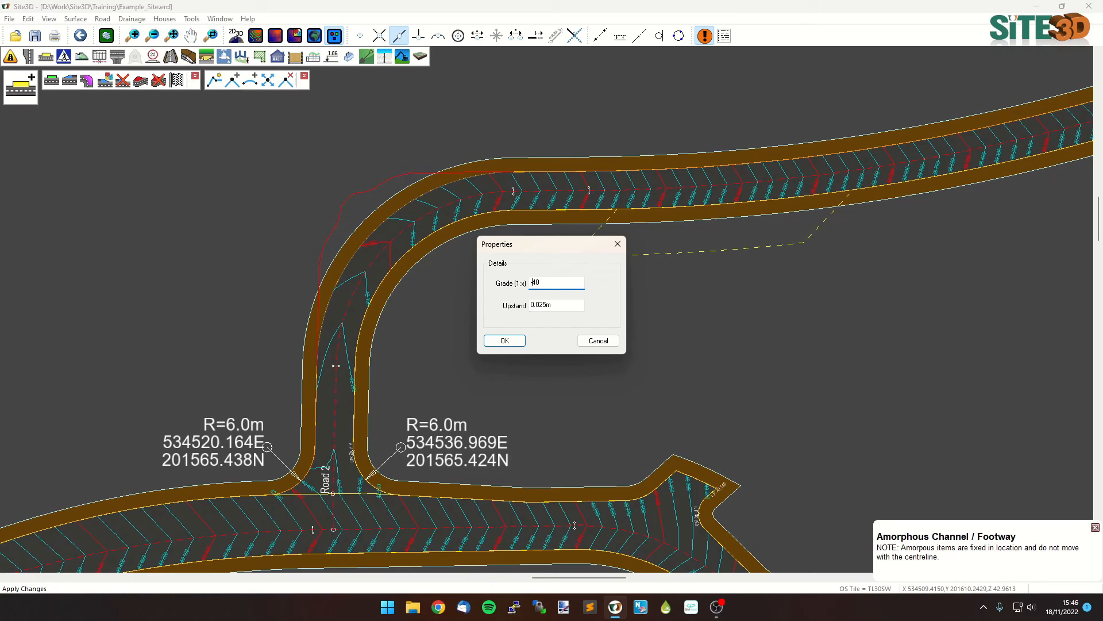
left_click(504, 339)
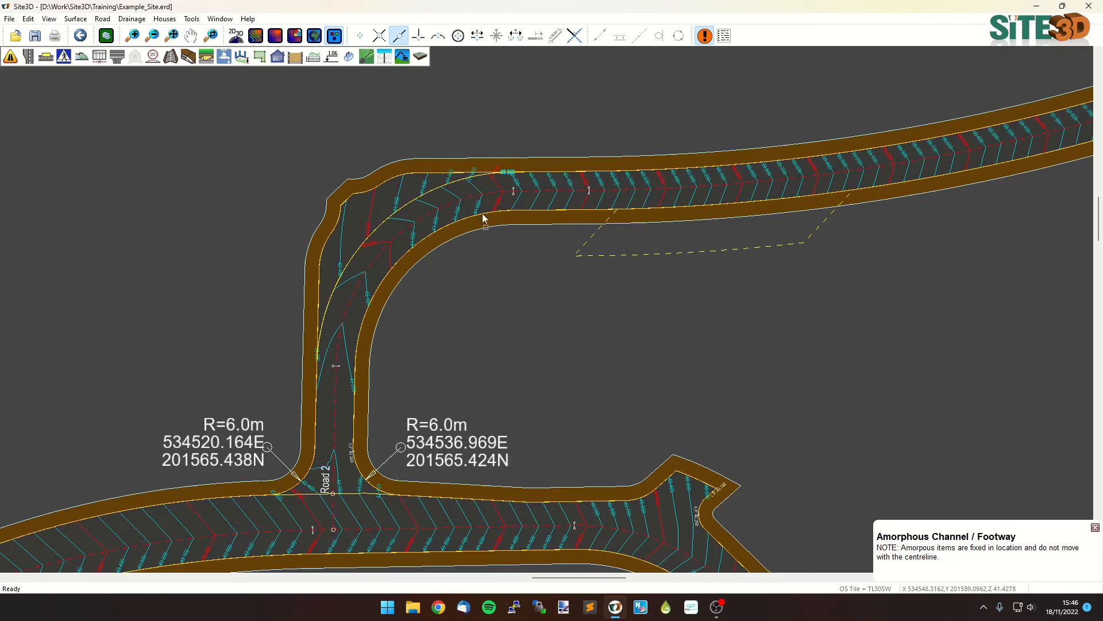
mouse_move(662, 251)
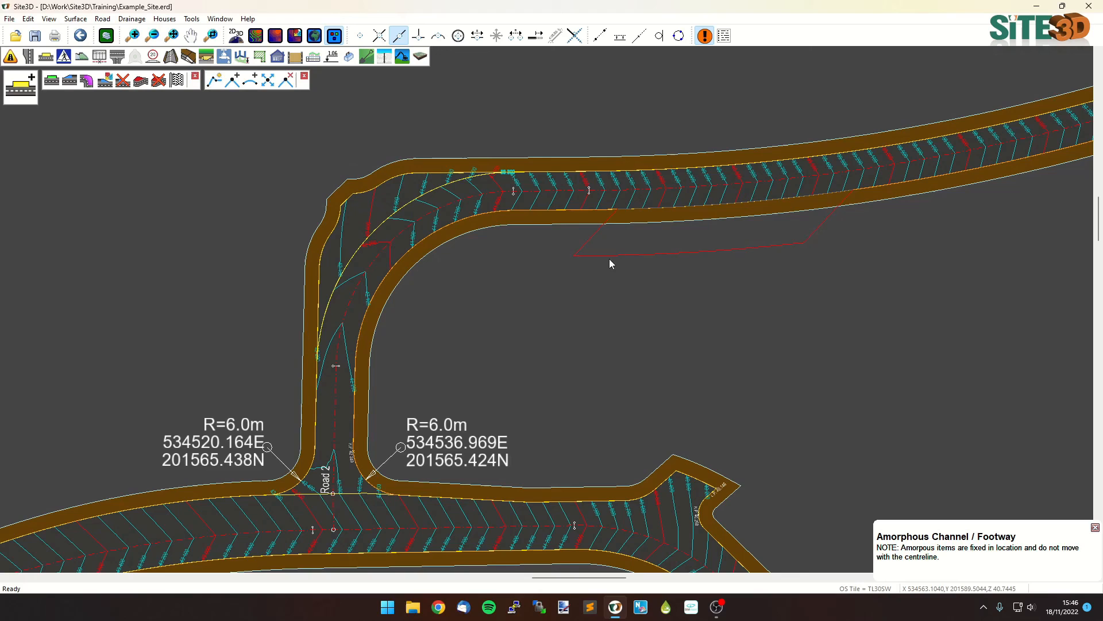
mouse_move(177, 80)
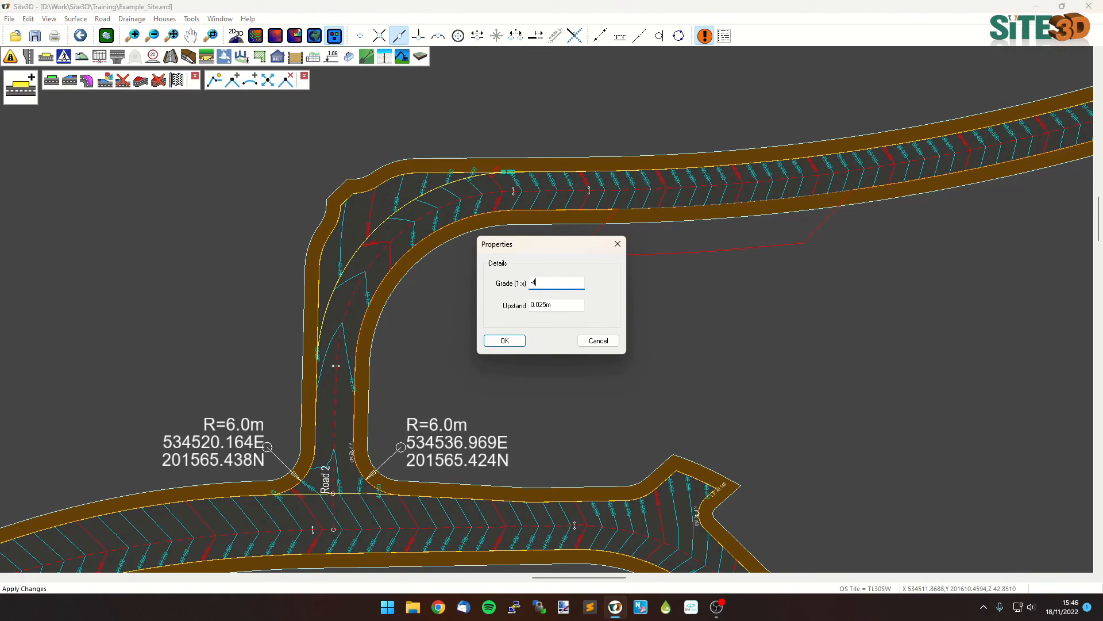
Confirm the parking bay grade and upstand for the lay-by beneath the upper road
left_click(504, 340)
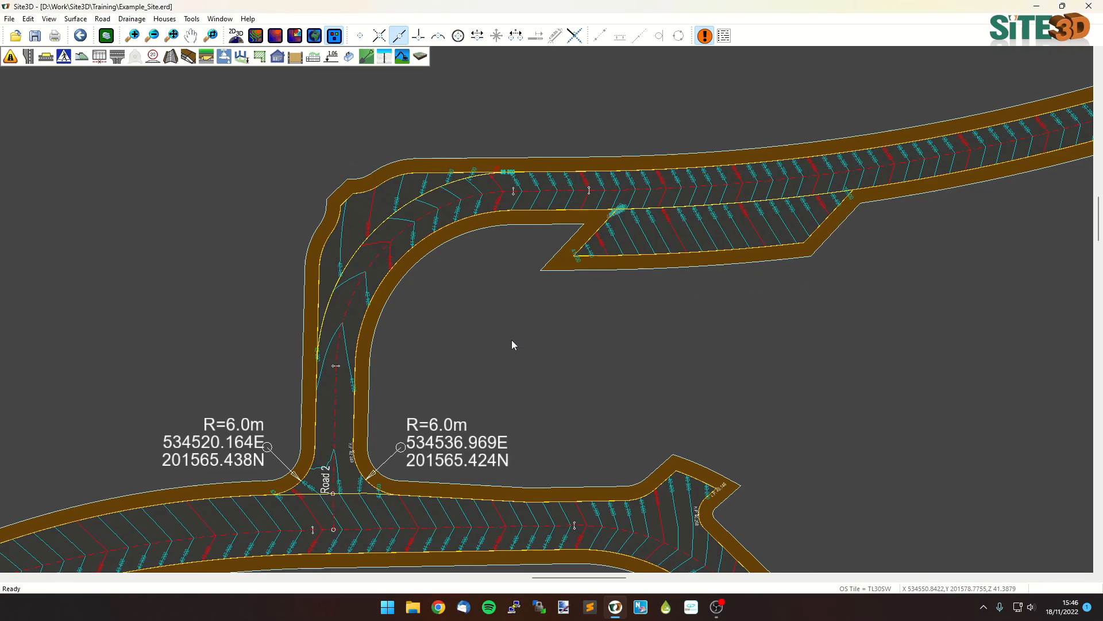